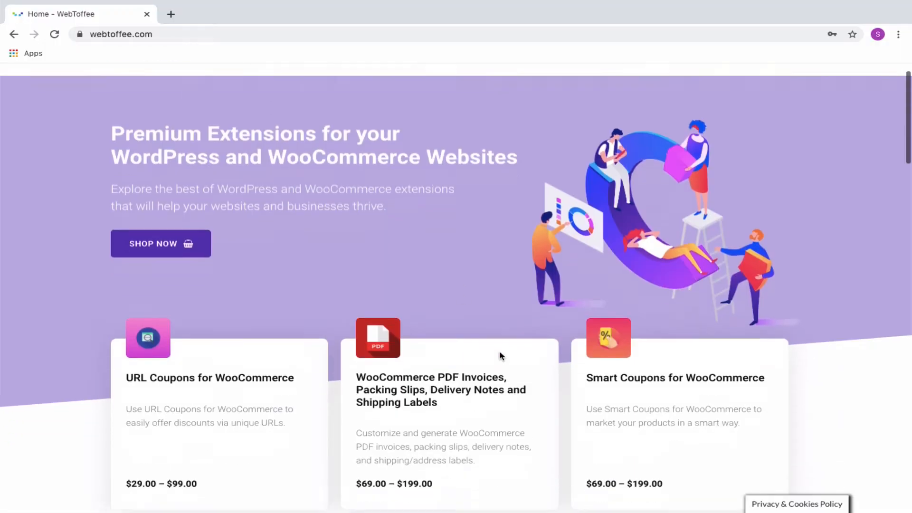
- Scroll the WebToffee homepage to Smart Coupons, then return to the WordPress Plugins page
scroll(down, 3)
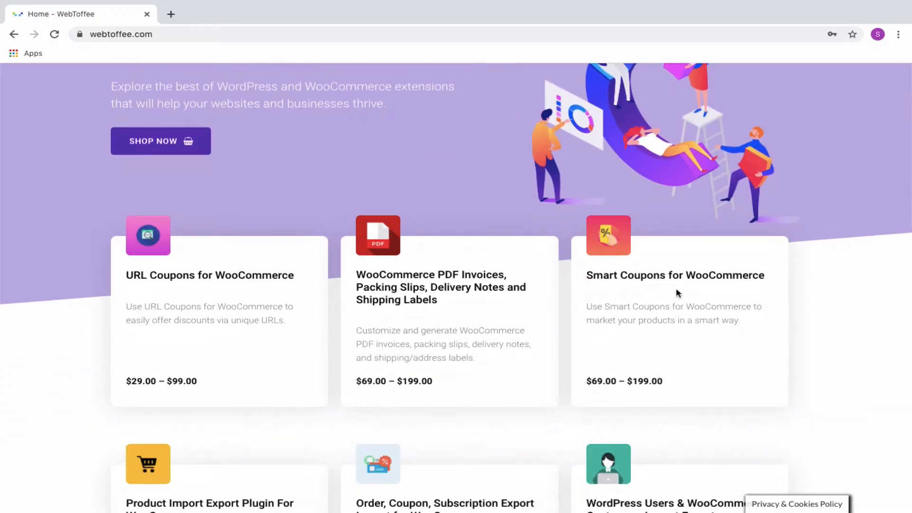
click(674, 275)
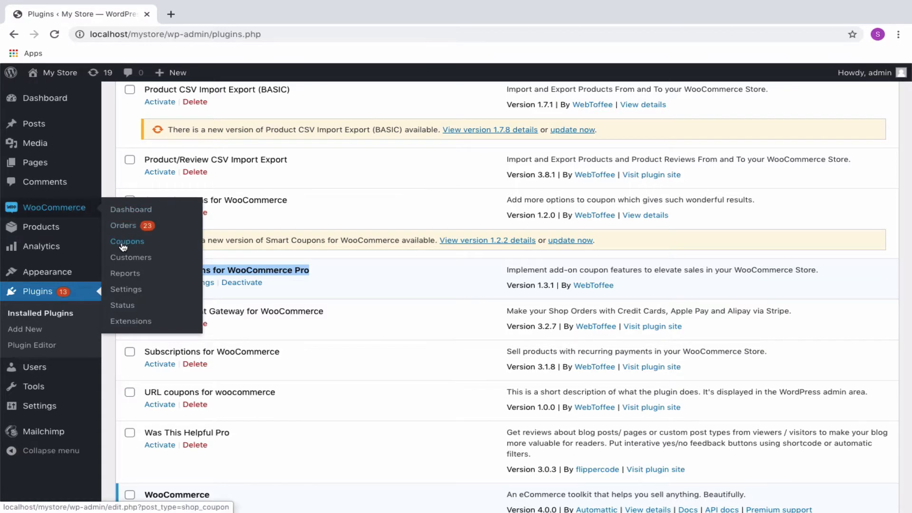
- Open WooCommerce Coupons and switch to the Bulk Generate tab
click(126, 240)
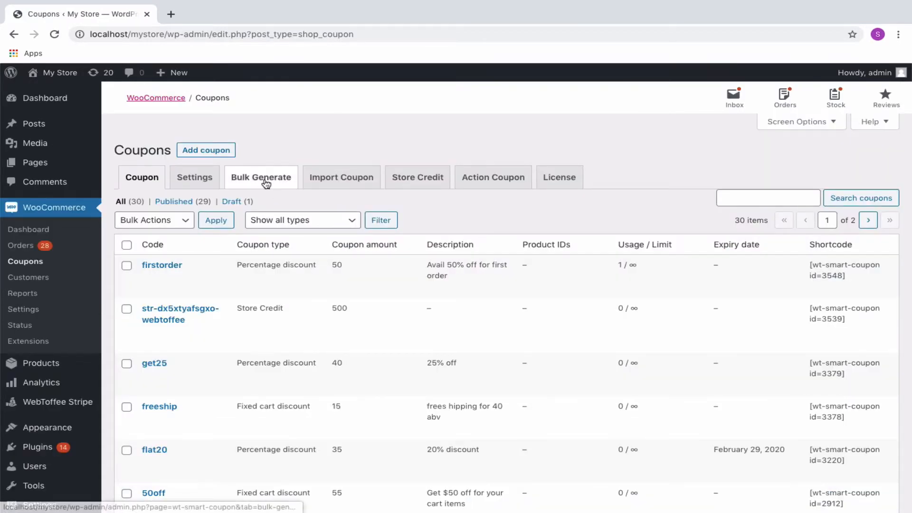
click(260, 177)
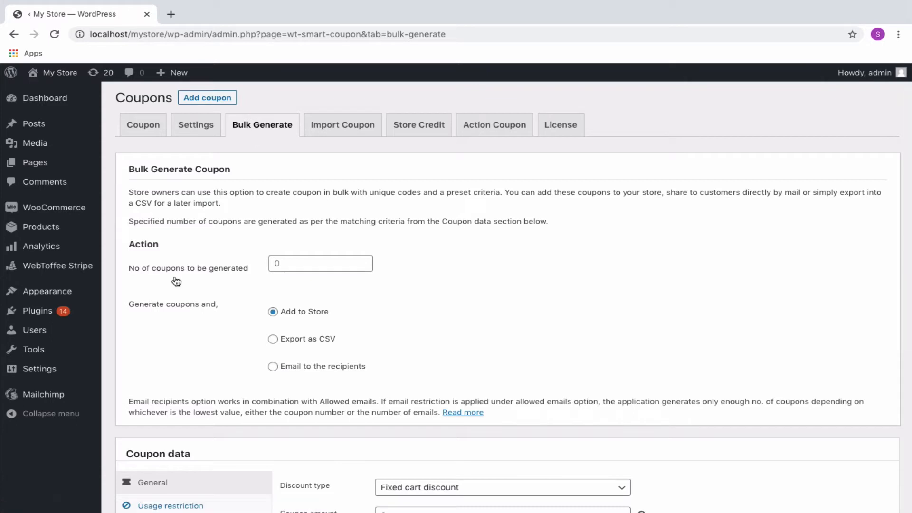
mouse_move(189, 283)
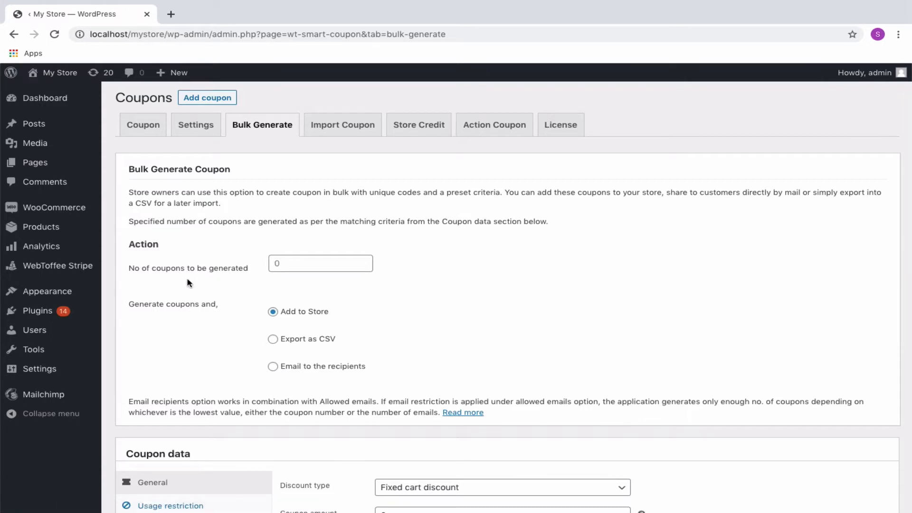
mouse_move(212, 282)
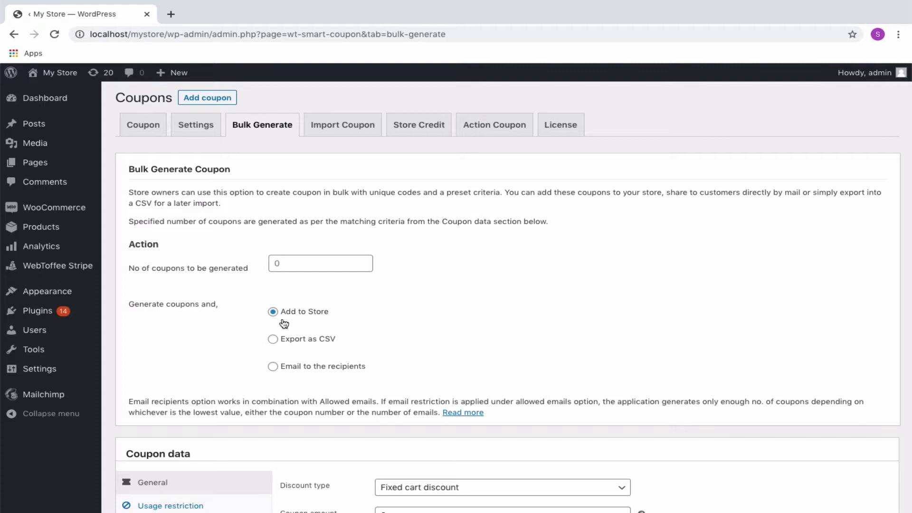
mouse_move(320, 320)
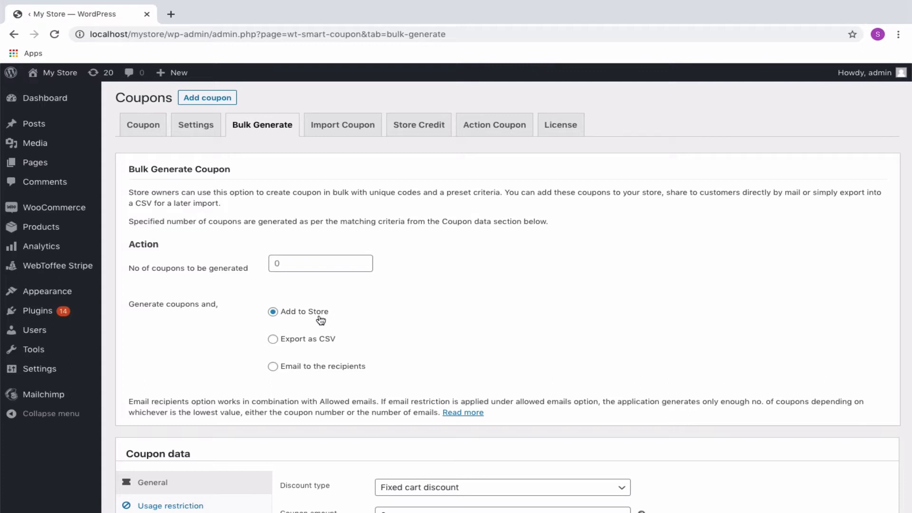
mouse_move(291, 351)
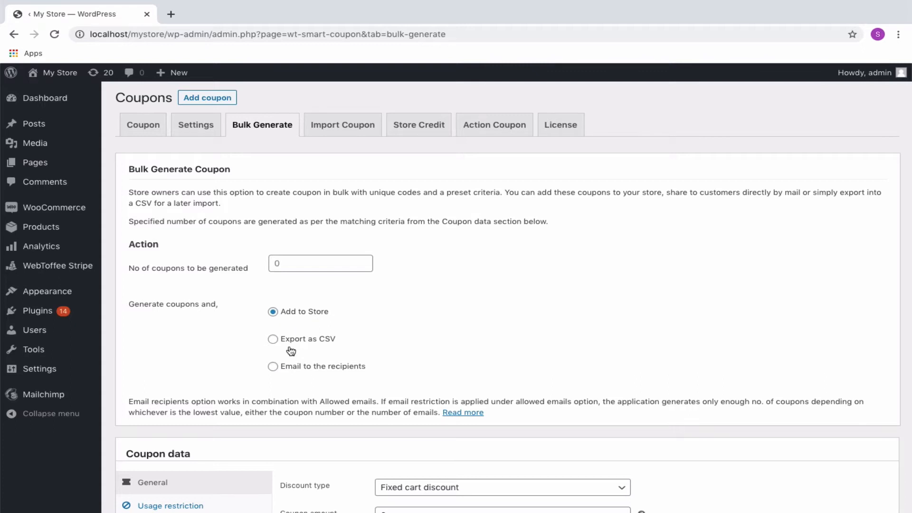
mouse_move(331, 347)
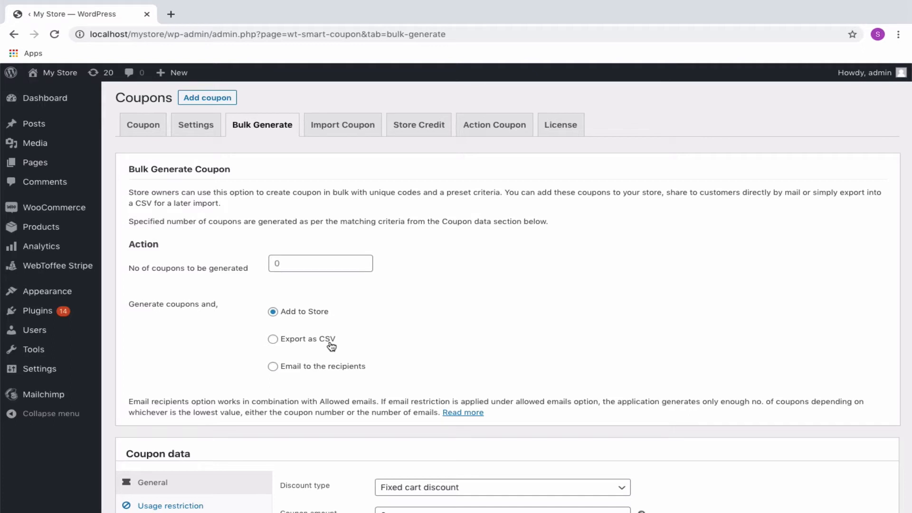
mouse_move(299, 377)
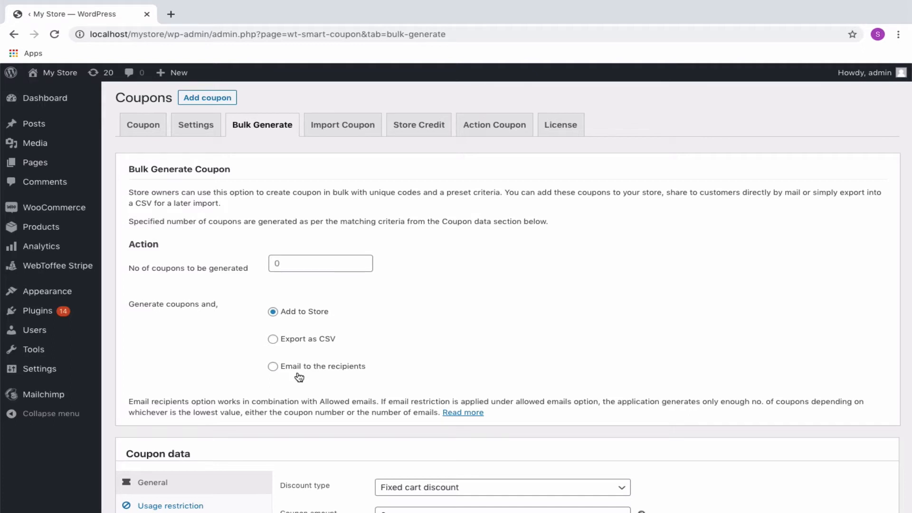
mouse_move(353, 378)
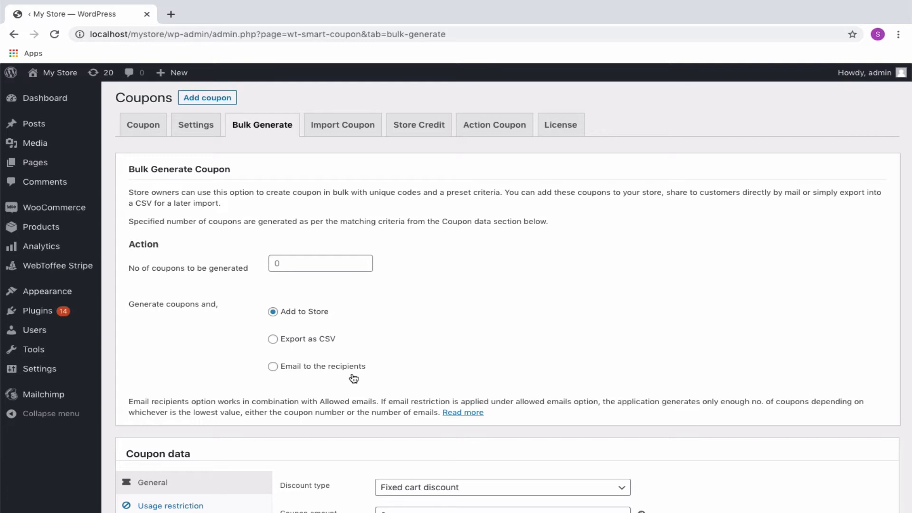
mouse_move(330, 340)
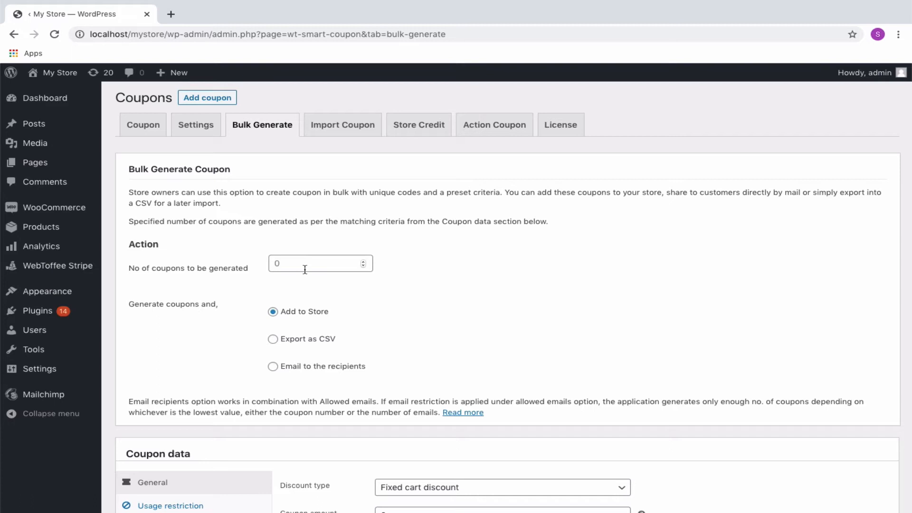
- In Coupon data, set Discount type to Percentage discount with coupon amount 20
scroll(down, 3)
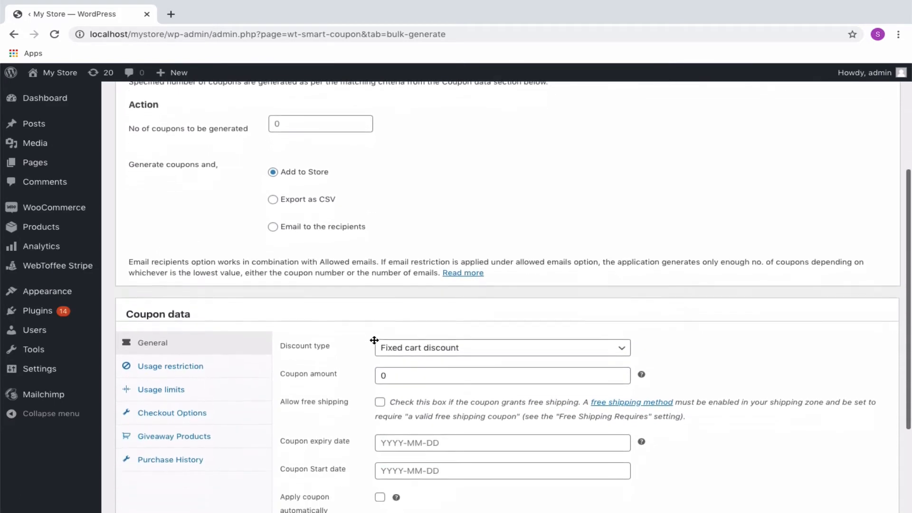
scroll(down, 3)
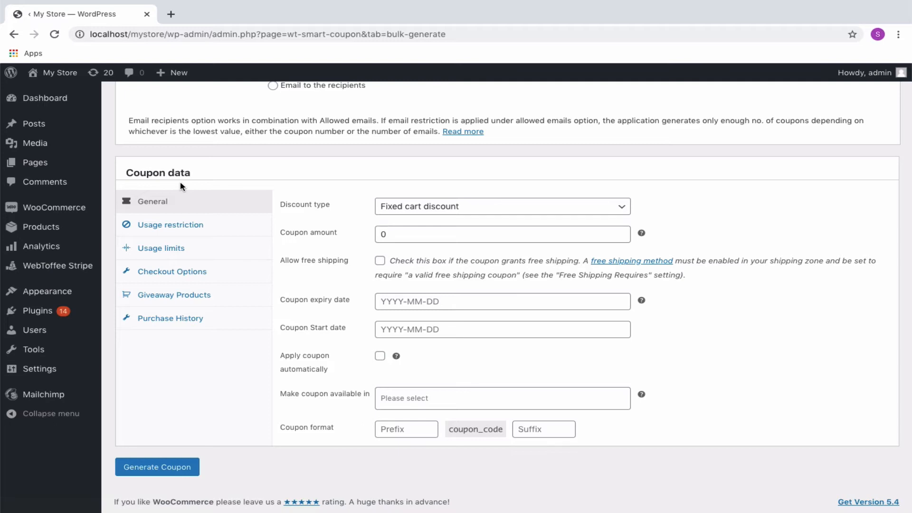
mouse_move(384, 222)
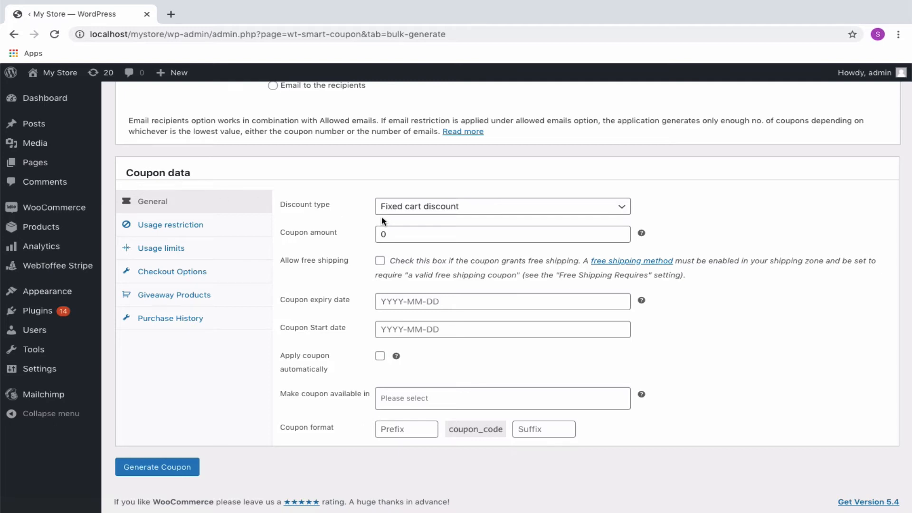
click(502, 206)
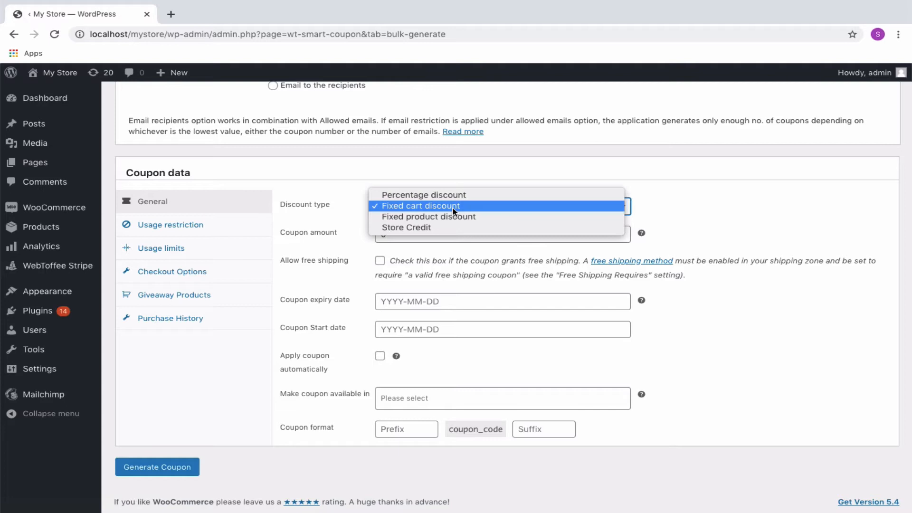
click(423, 195)
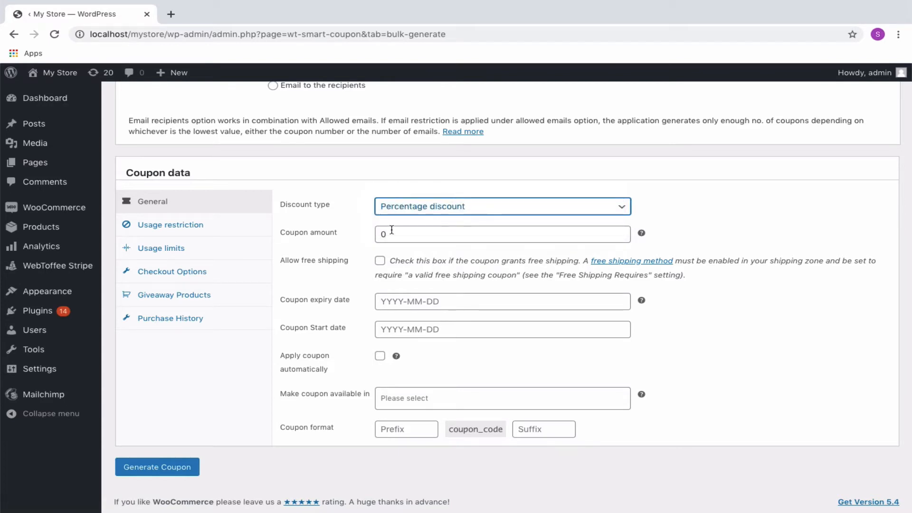
text(20)
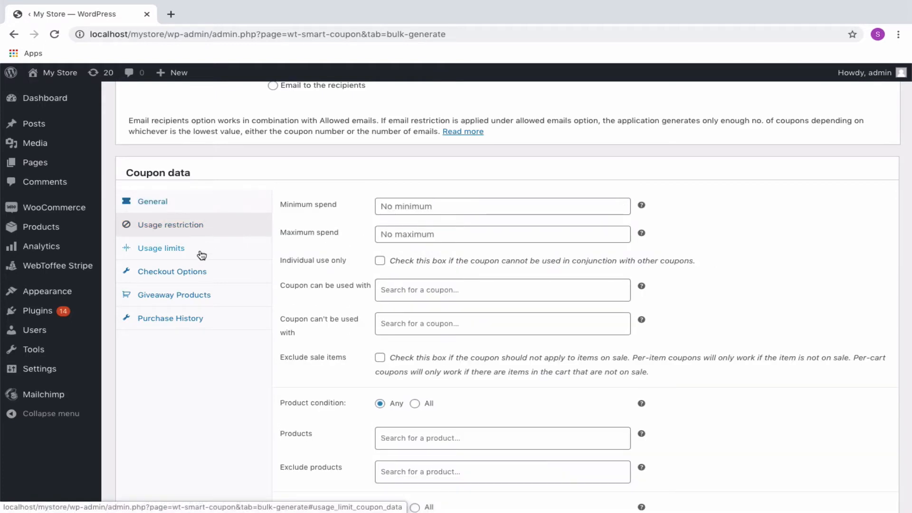
- Browse the Checkout Options, Giveaway Products and Purchase History tabs of Coupon data
click(171, 271)
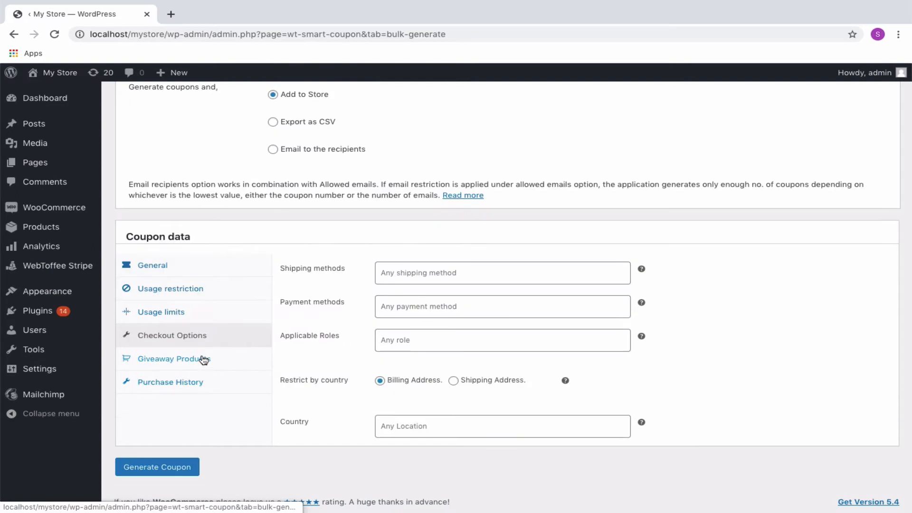
click(173, 358)
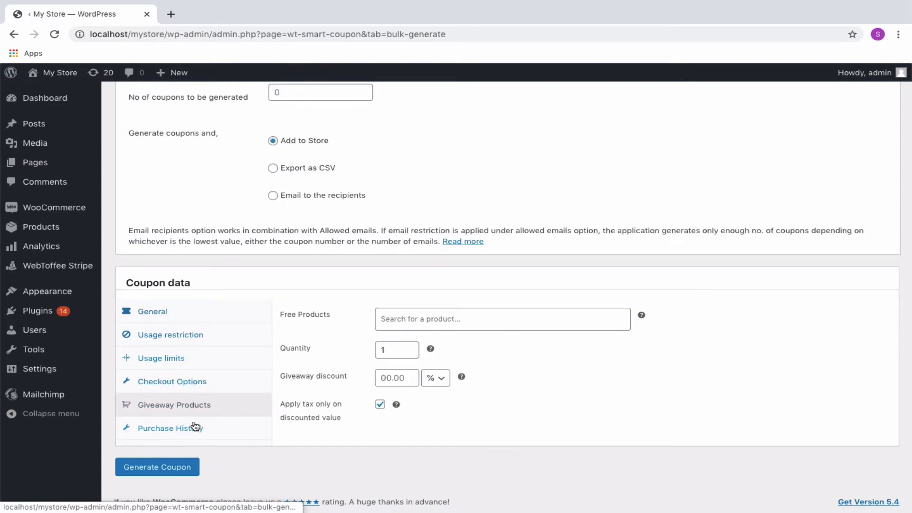
click(170, 428)
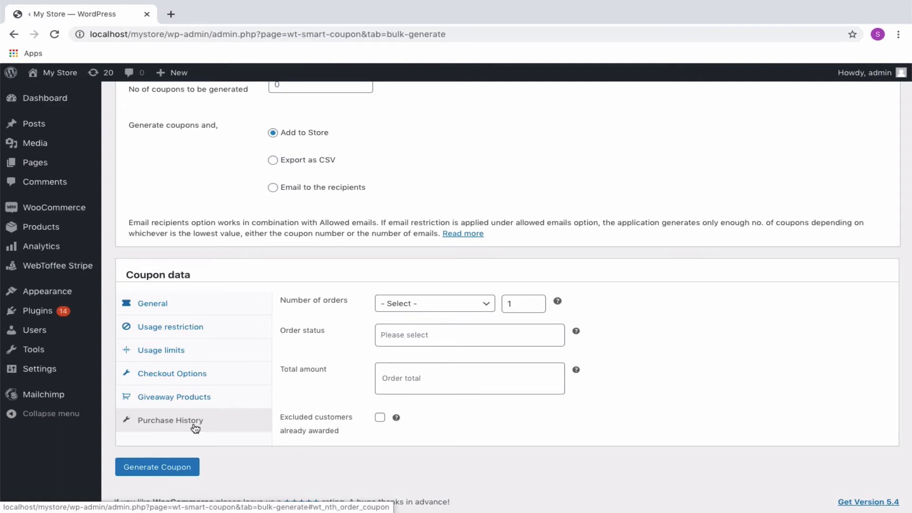
click(152, 303)
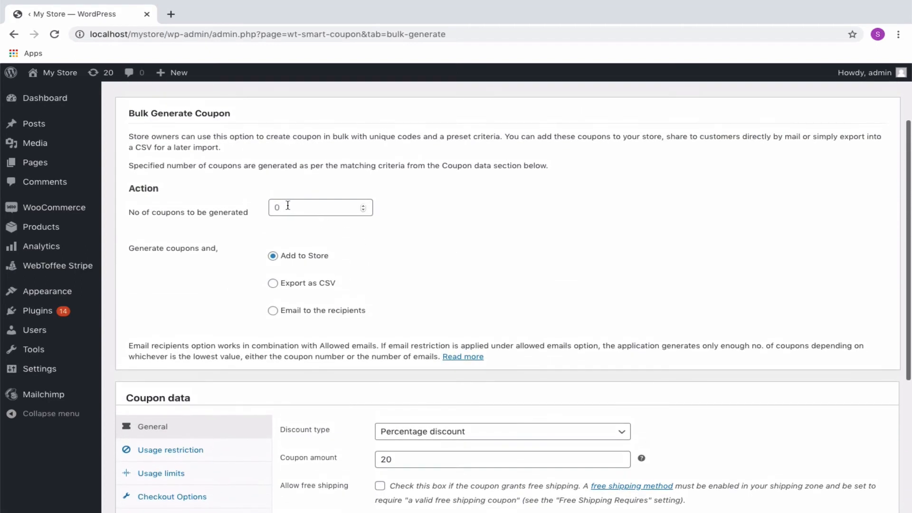
- Generate 10 coupons into the store, review the Coupons list, and return to Bulk Generate
text(1)
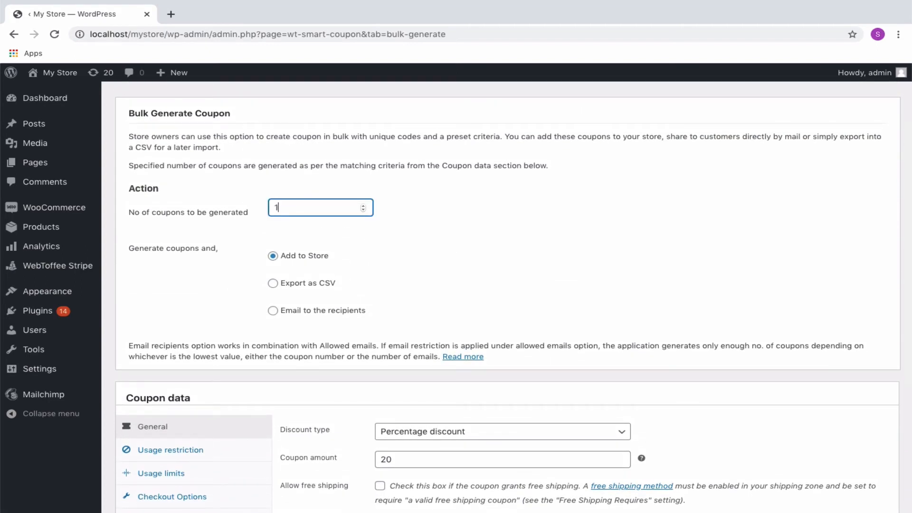
text(0)
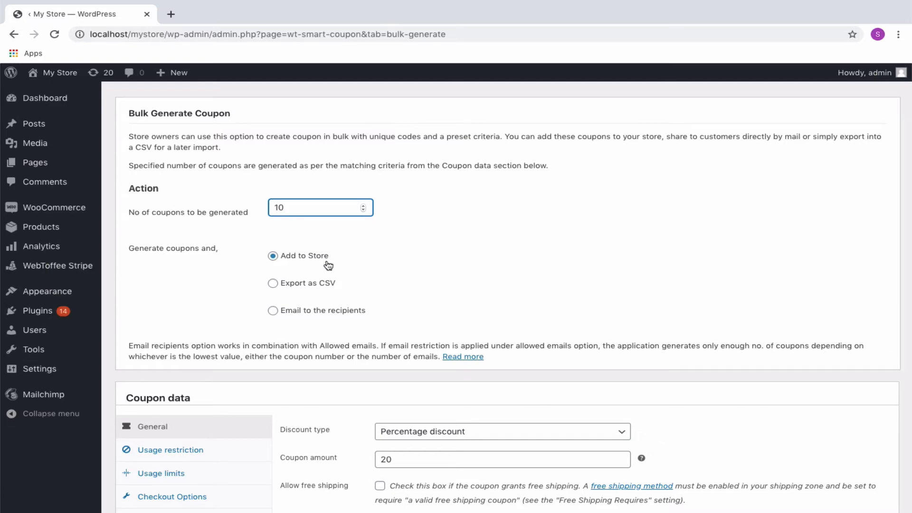
click(157, 466)
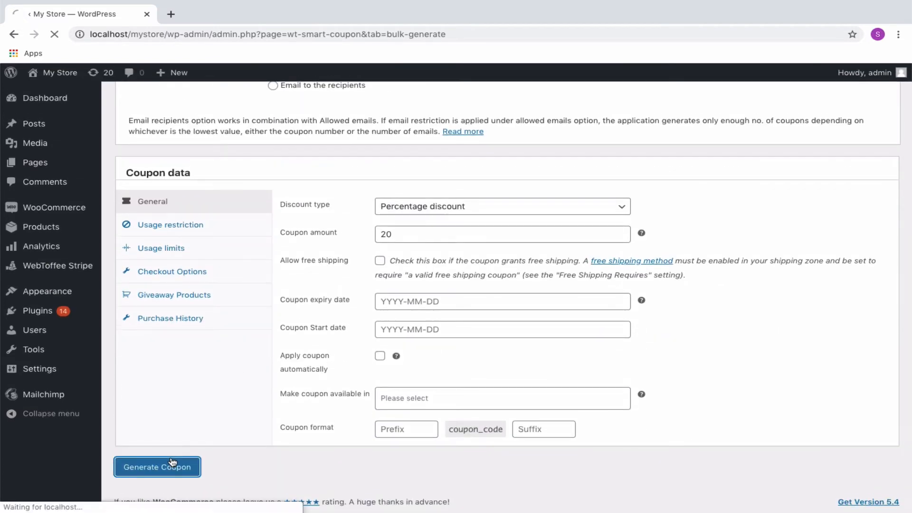
click(156, 466)
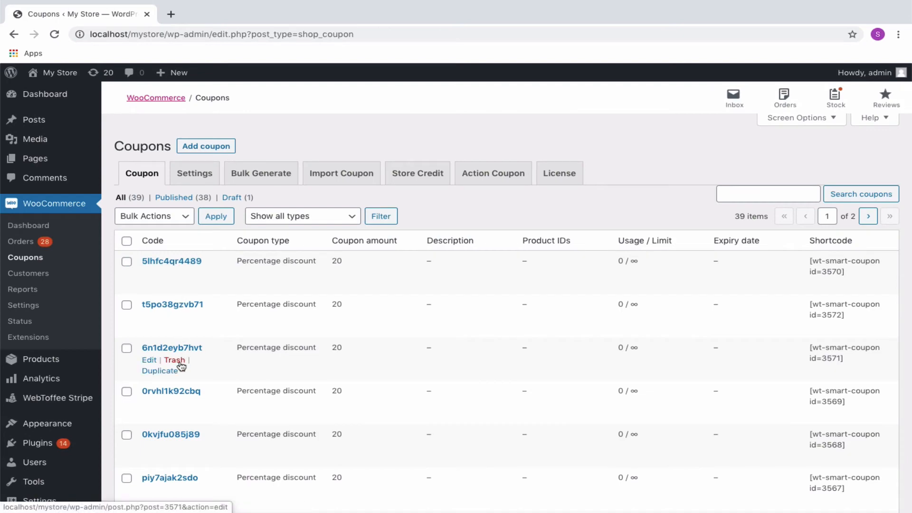
scroll(down, 3)
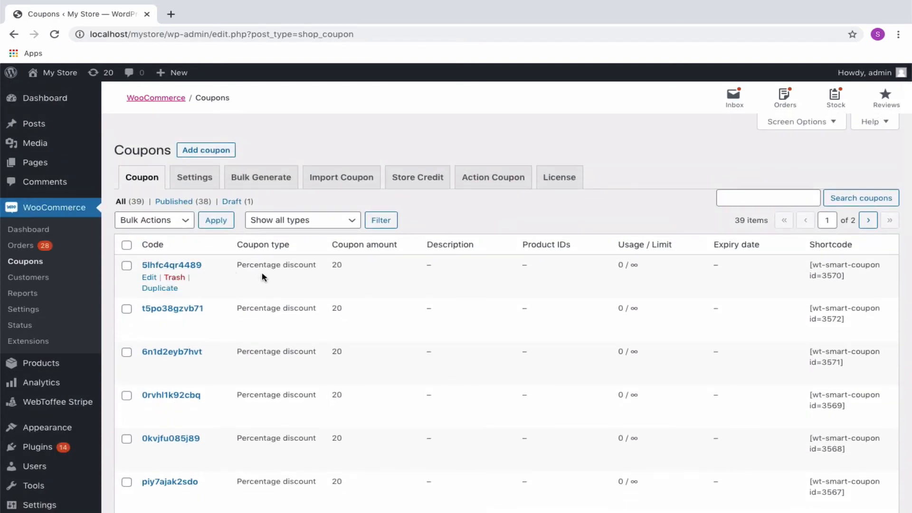
click(261, 176)
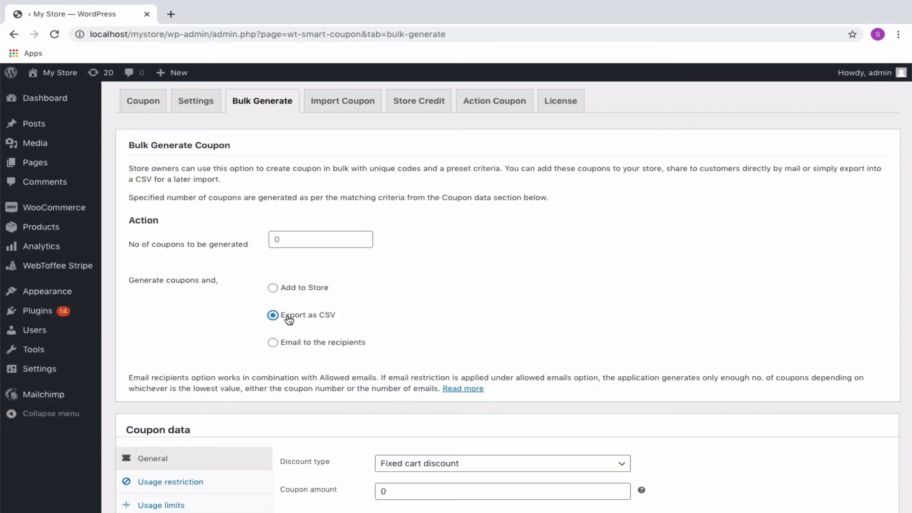
- Generate 10 coupons as CSV export with Percentage discount and amount 20
text(10)
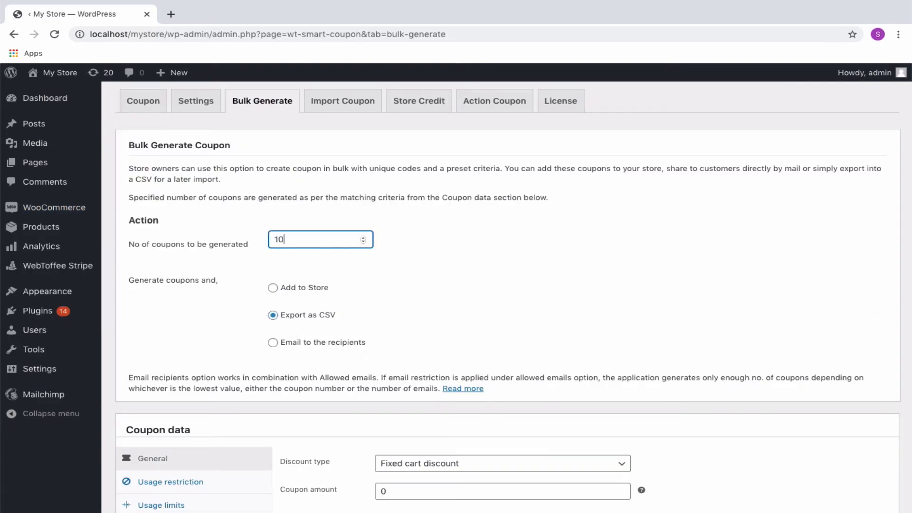
click(500, 463)
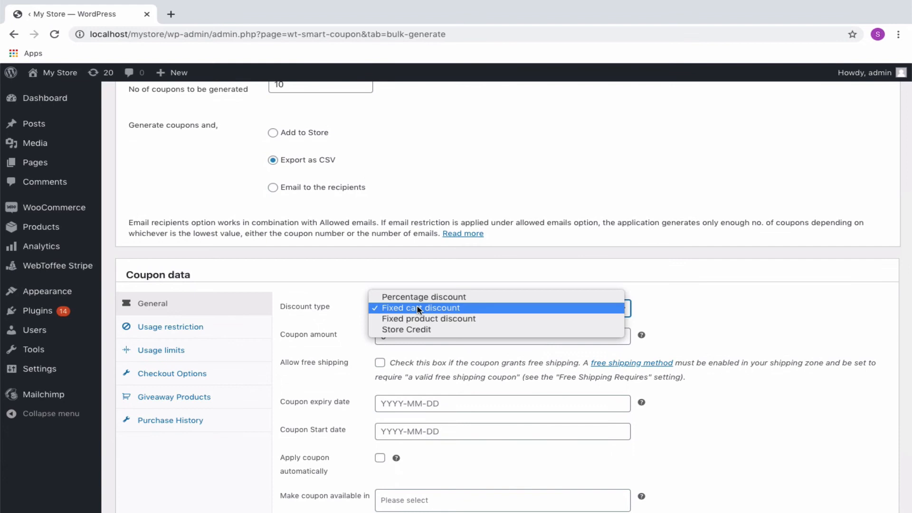
click(423, 297)
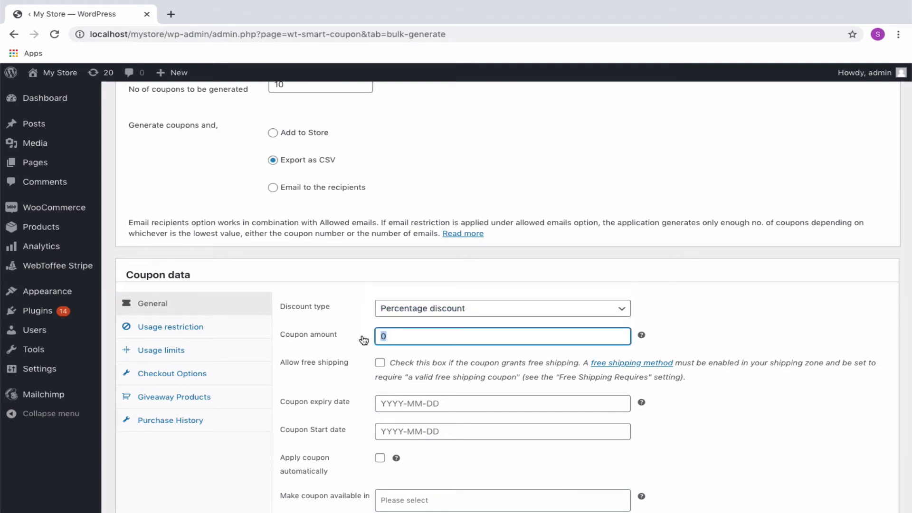
text(20)
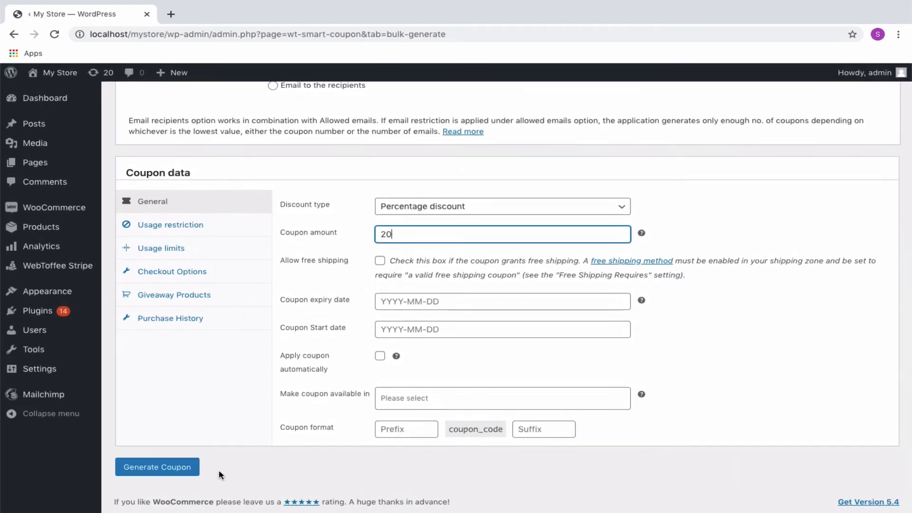
click(156, 467)
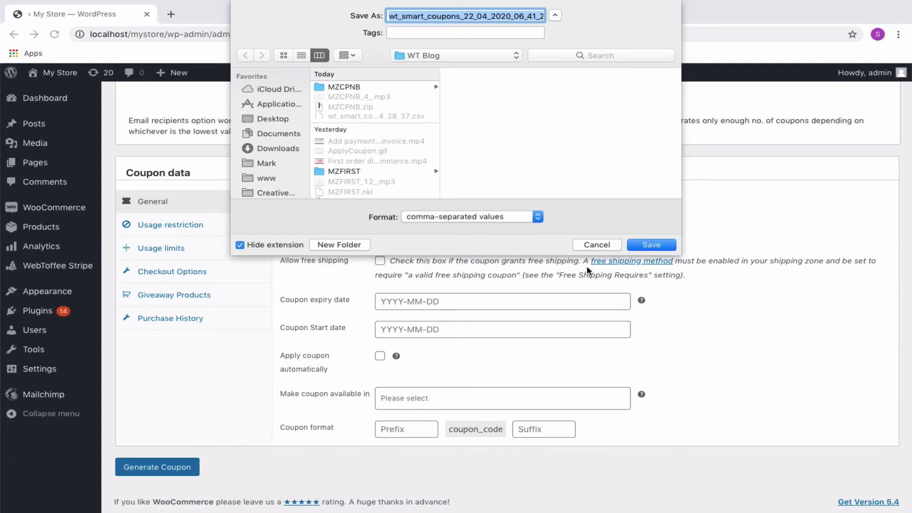
- Save the exported coupon CSV file and open the download
click(650, 245)
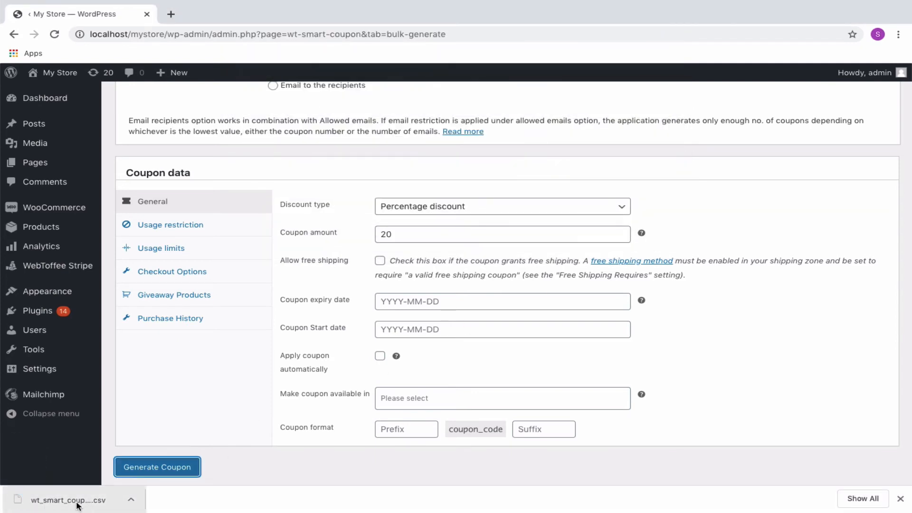
click(68, 500)
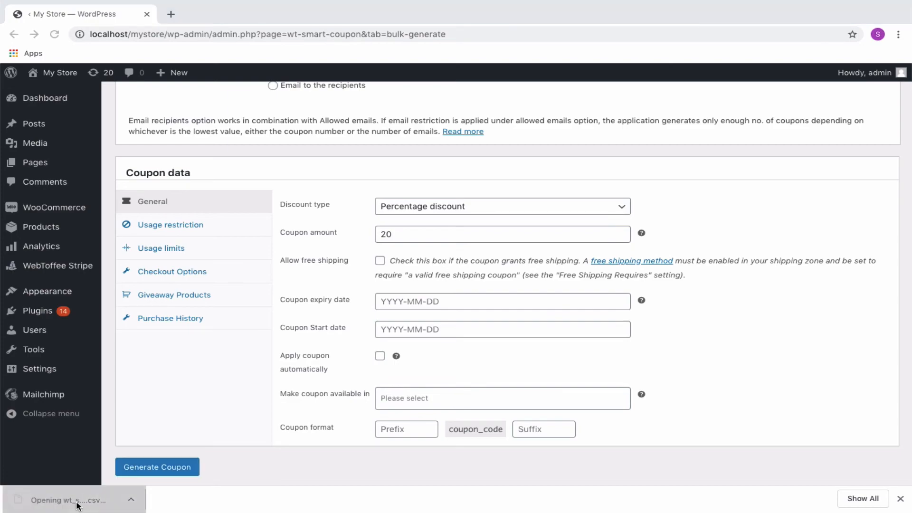
click(68, 500)
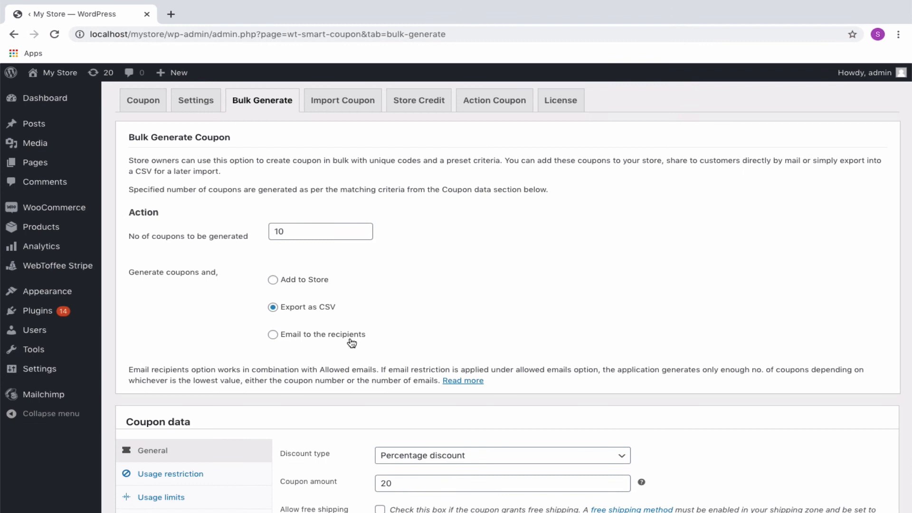
click(273, 333)
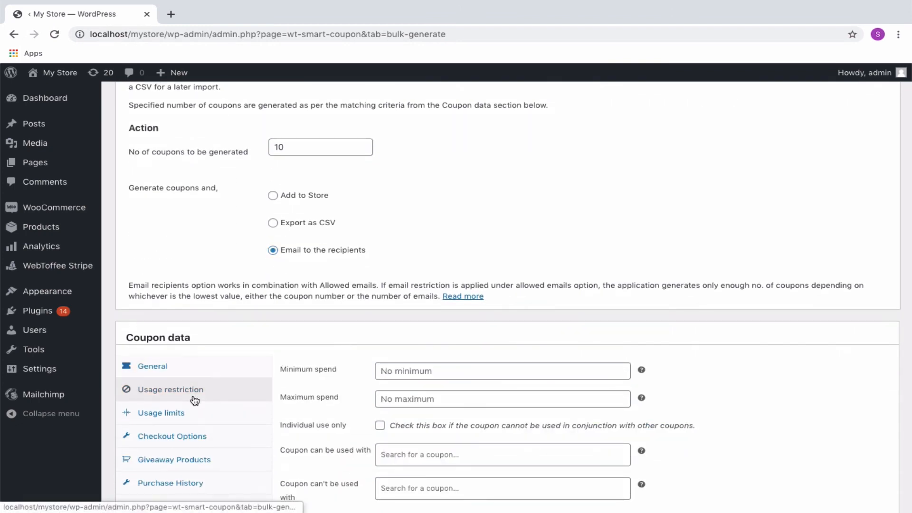
scroll(down, 3)
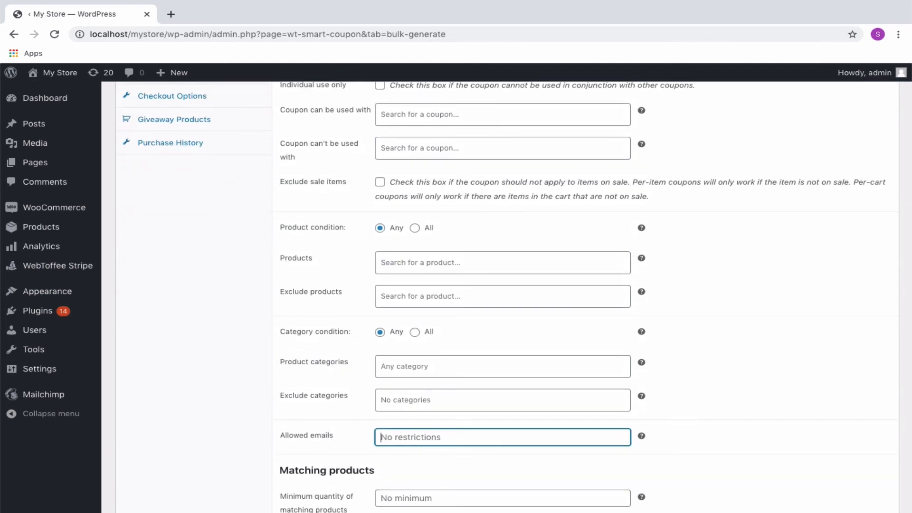
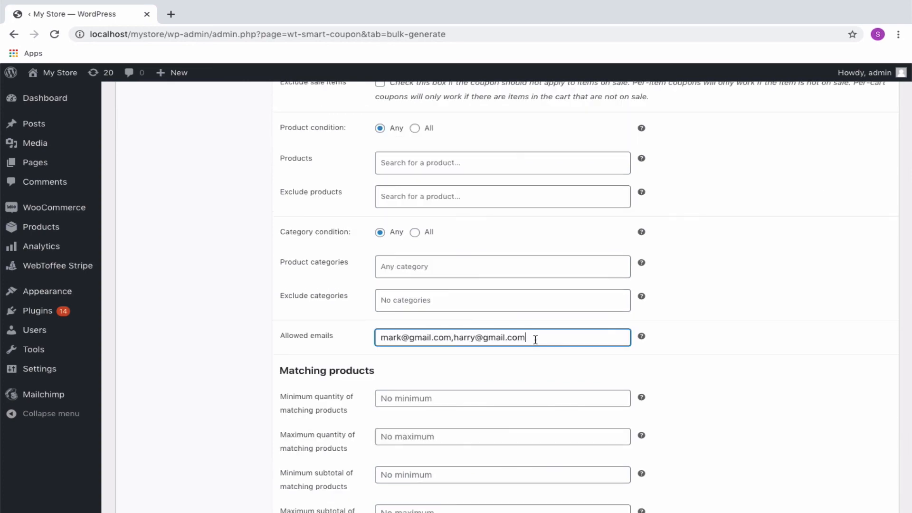
click(156, 467)
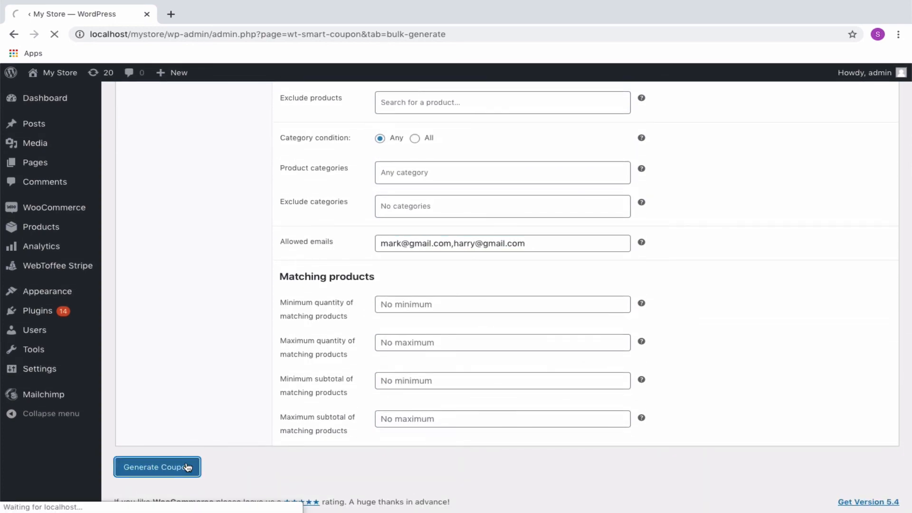
click(157, 466)
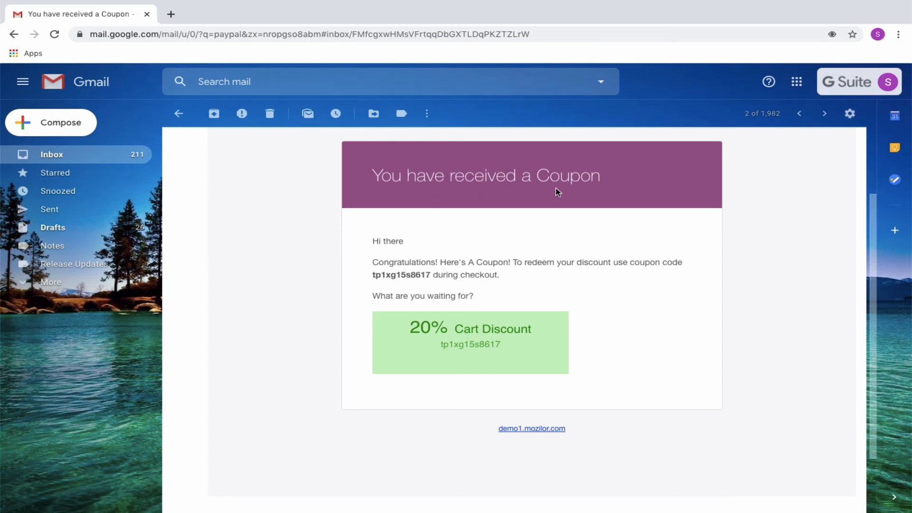